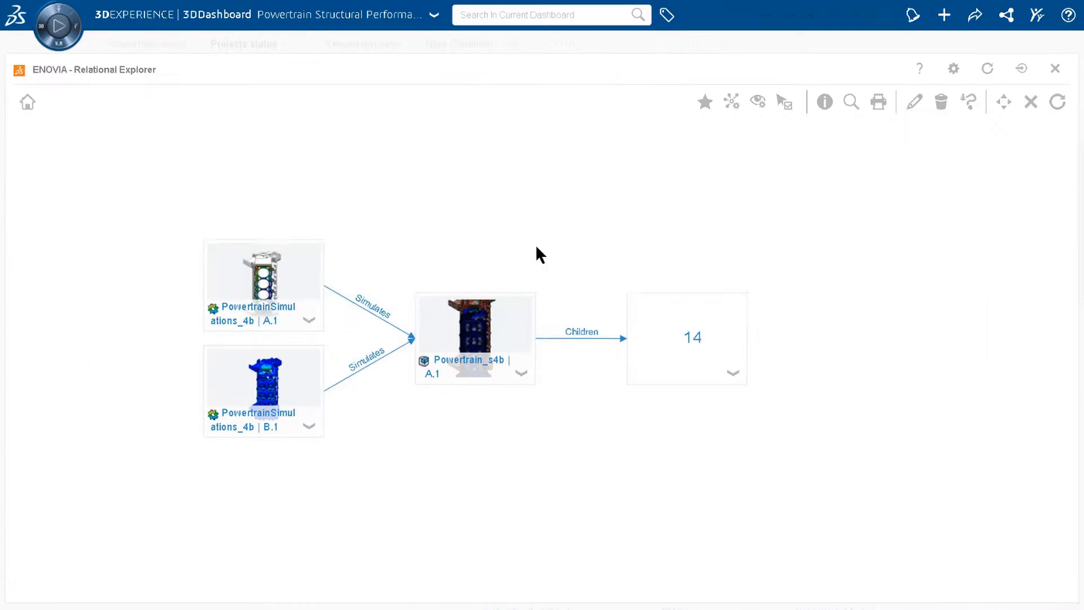
# Click through the earlier SIMULIA app windows and taskbar in the montage.
pyautogui.click(474, 337)
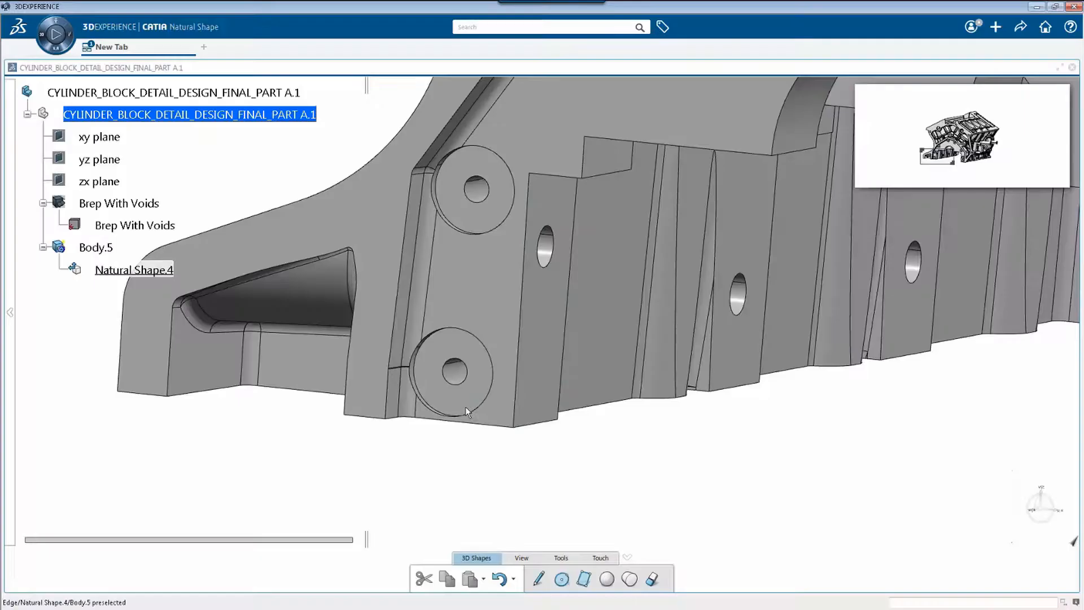
pyautogui.click(459, 363)
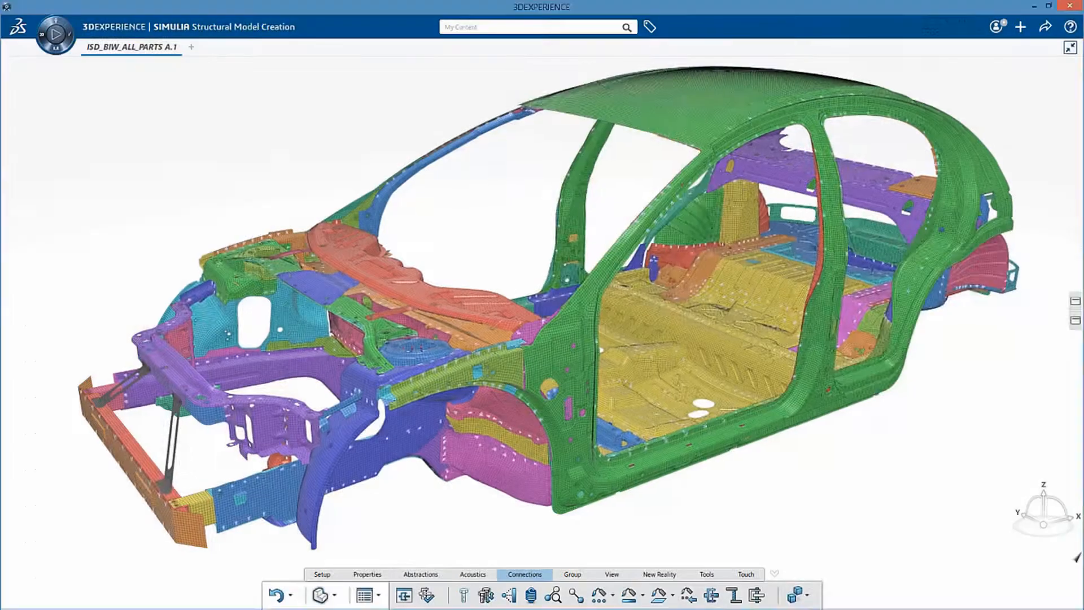
pyautogui.click(629, 595)
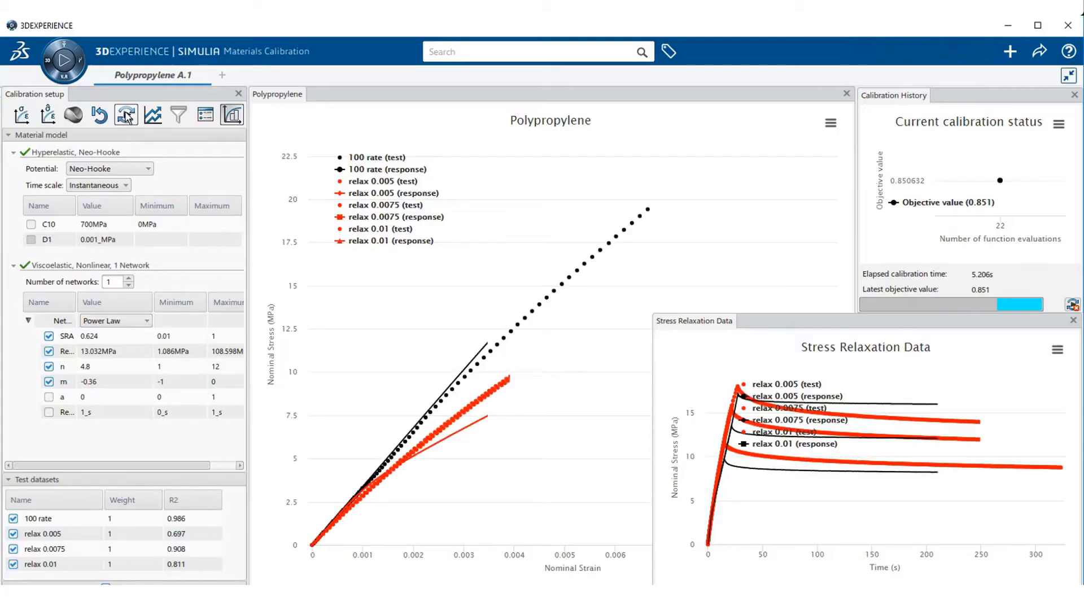
pyautogui.click(126, 115)
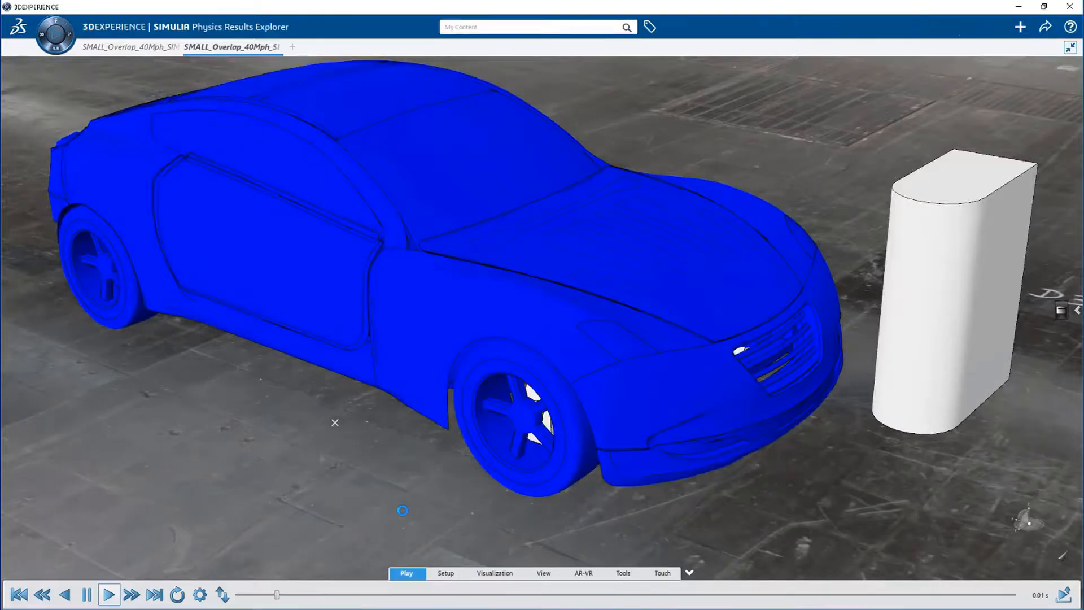
pyautogui.click(108, 594)
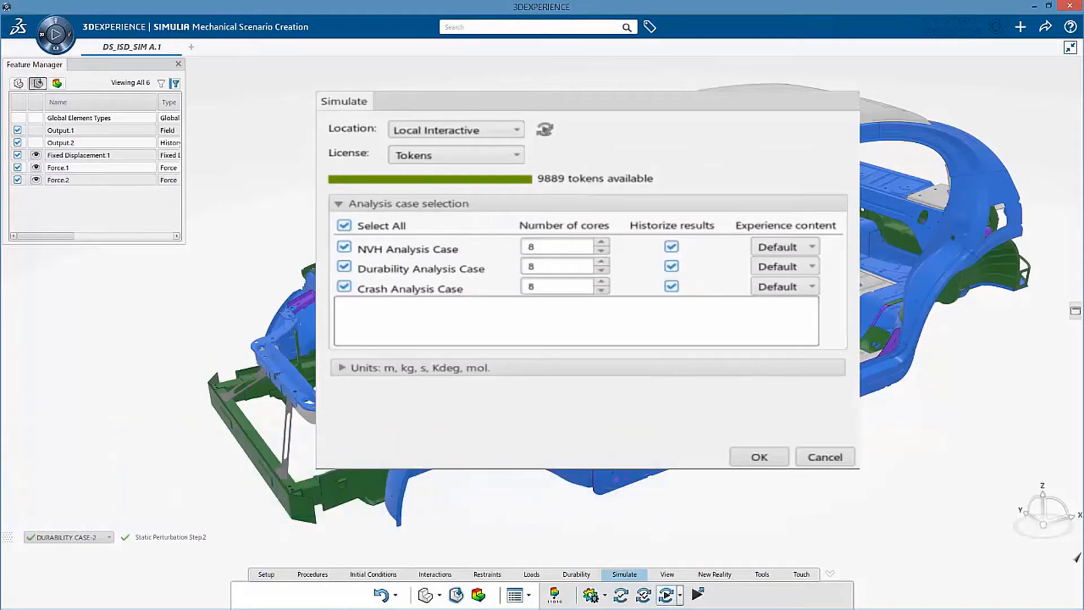
pyautogui.click(758, 456)
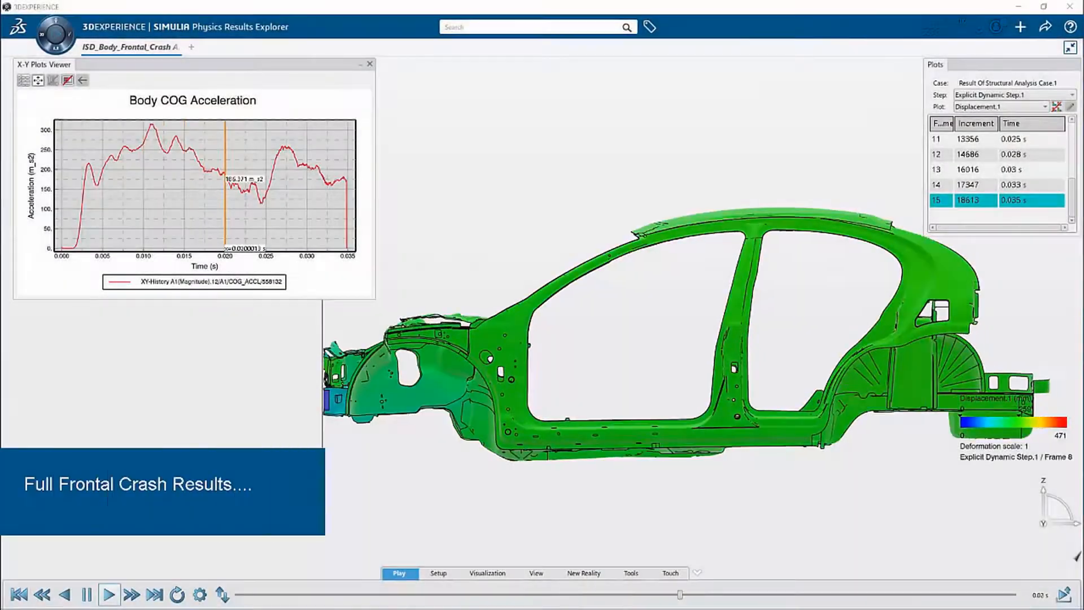
# Expand the two-simulation group and list Open With apps for PowertrainSimulations_4b B.1.
pyautogui.click(109, 594)
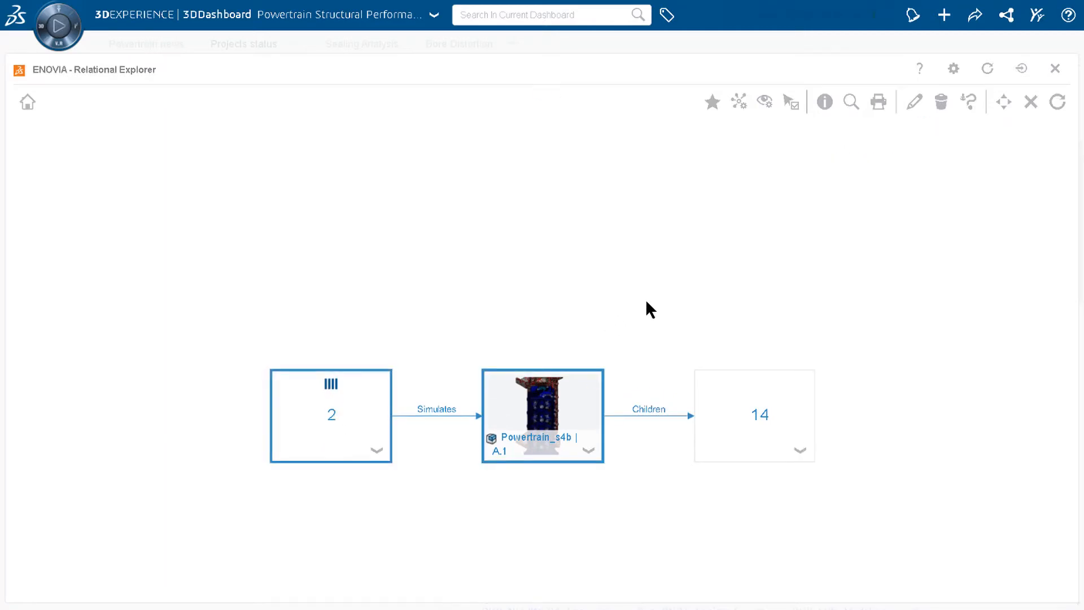
pyautogui.click(376, 450)
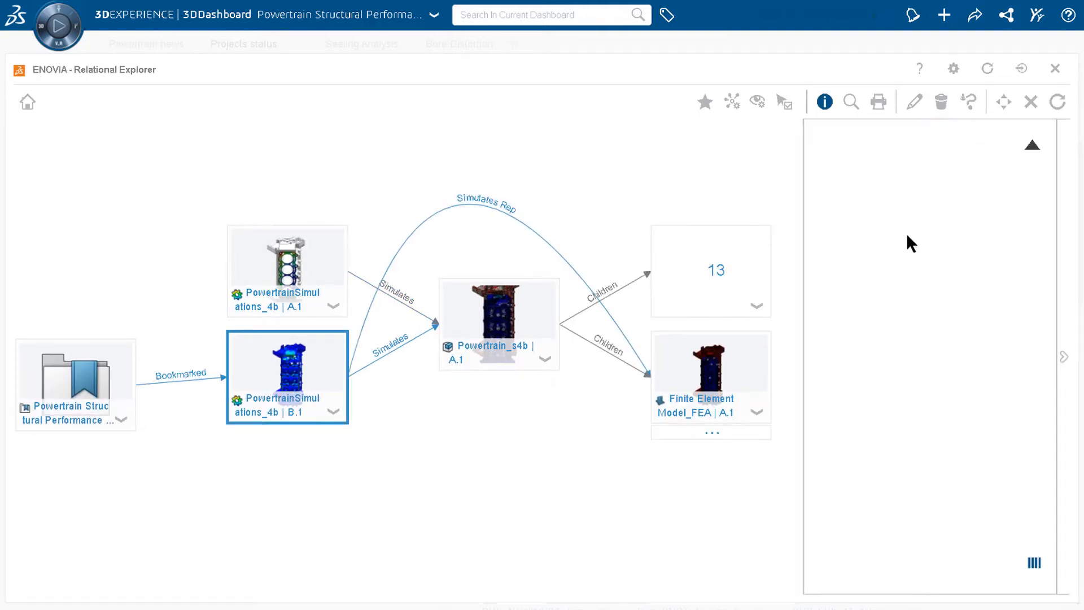
pyautogui.rightClick(286, 376)
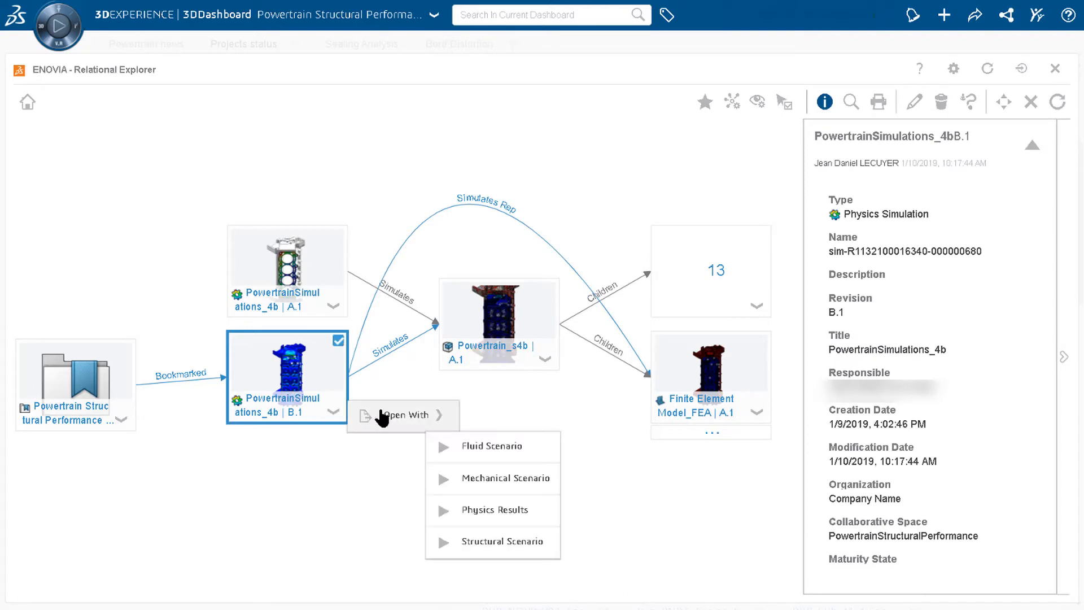